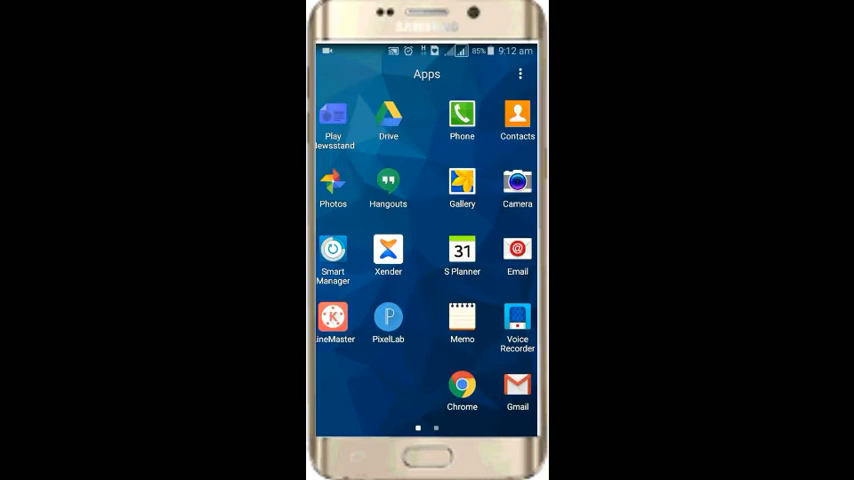
# Swipe the app drawer left to its second page showing GBInsta
pyautogui.hscroll(-3)
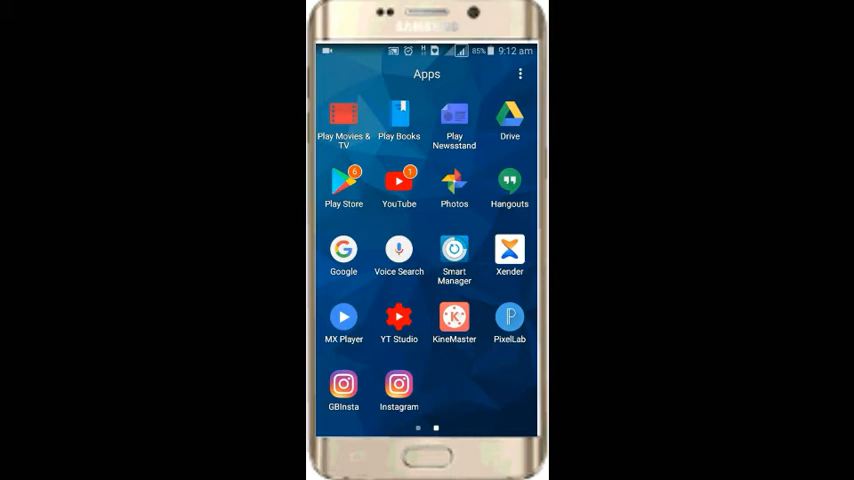
# Launch GBInsta and scroll the loaded feed down to the profile page
pyautogui.click(398, 390)
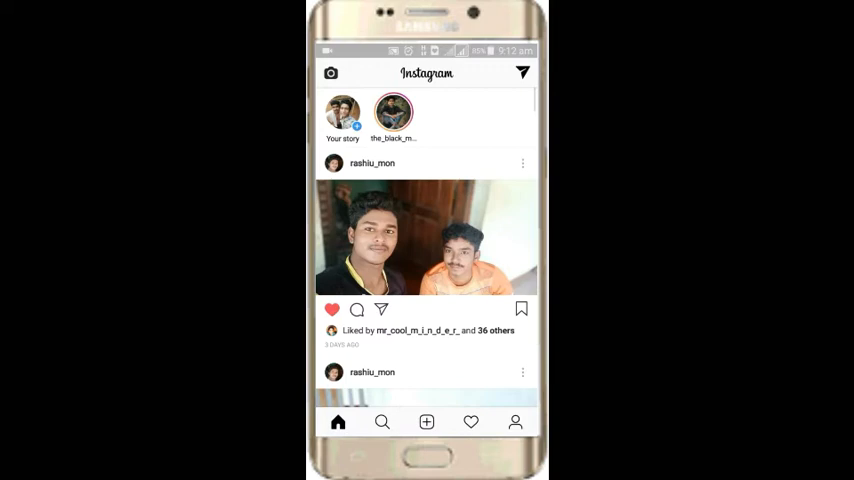
pyautogui.scroll(-3)
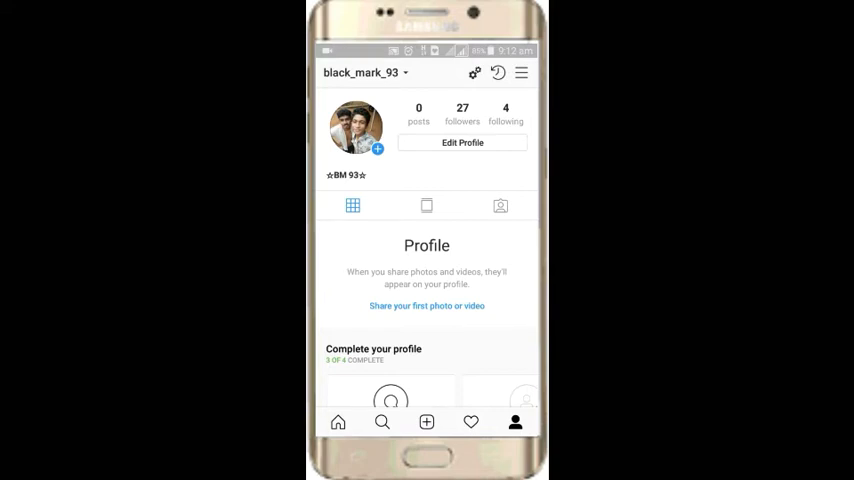
# Open the GBInstagram mod settings and scroll down to APPEARANCE's Conversation Screen header options
pyautogui.click(520, 72)
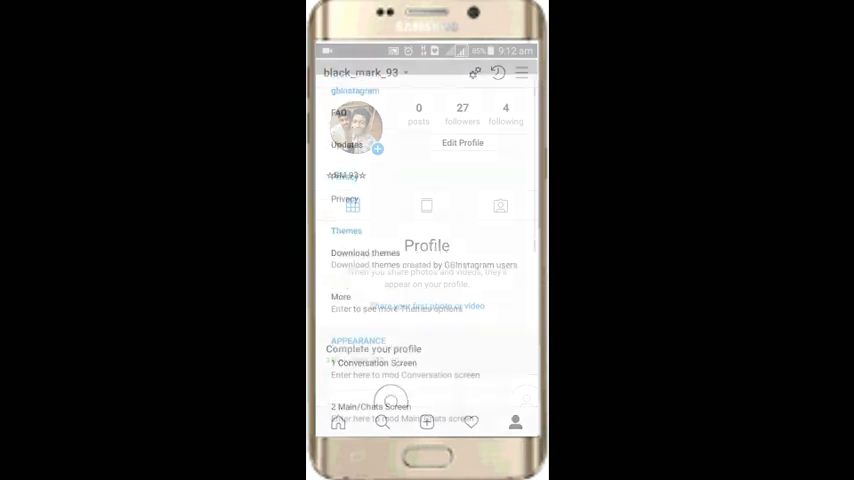
pyautogui.scroll(-3)
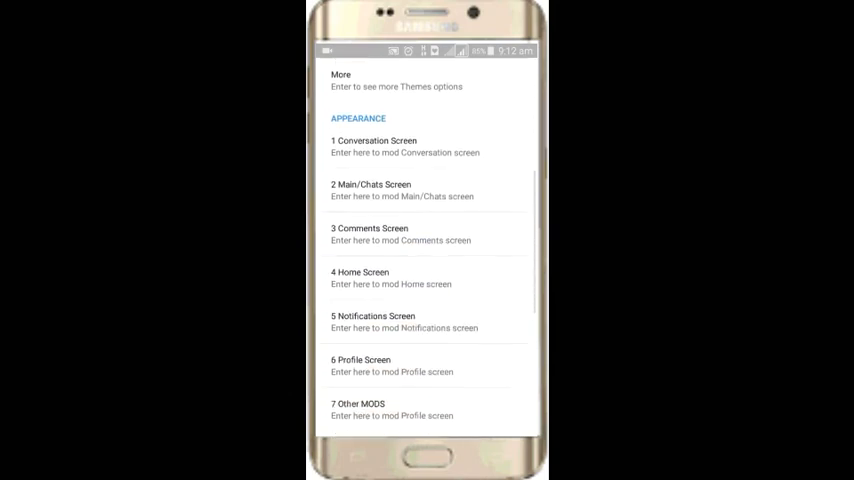
pyautogui.scroll(-3)
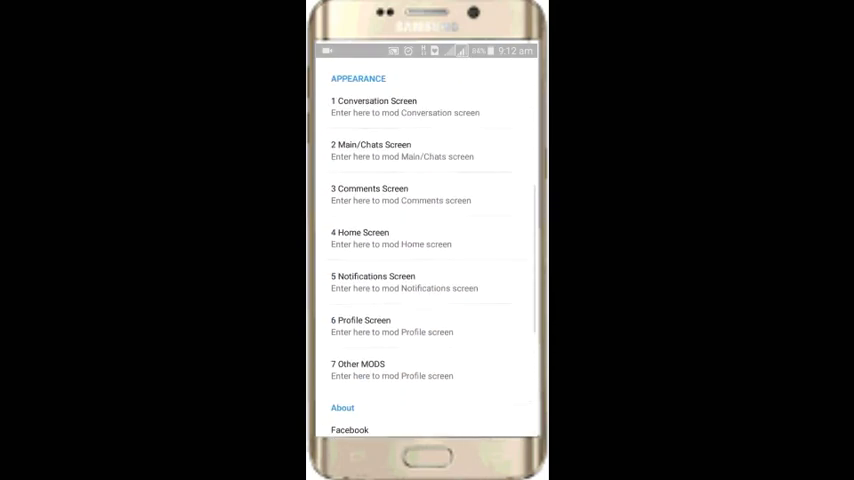
pyautogui.scroll(-3)
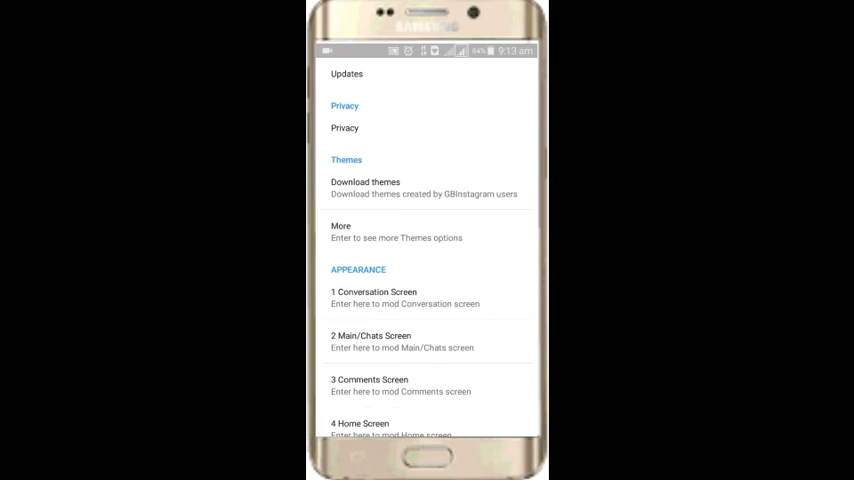
pyautogui.scroll(-3)
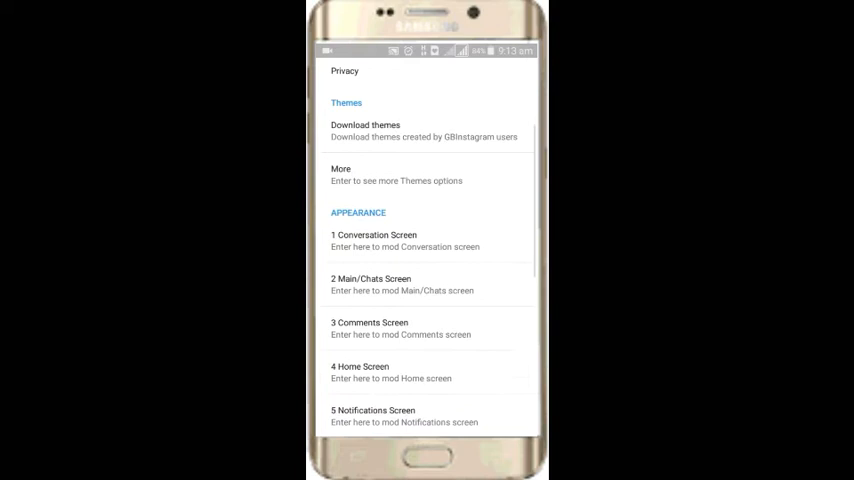
pyautogui.scroll(-3)
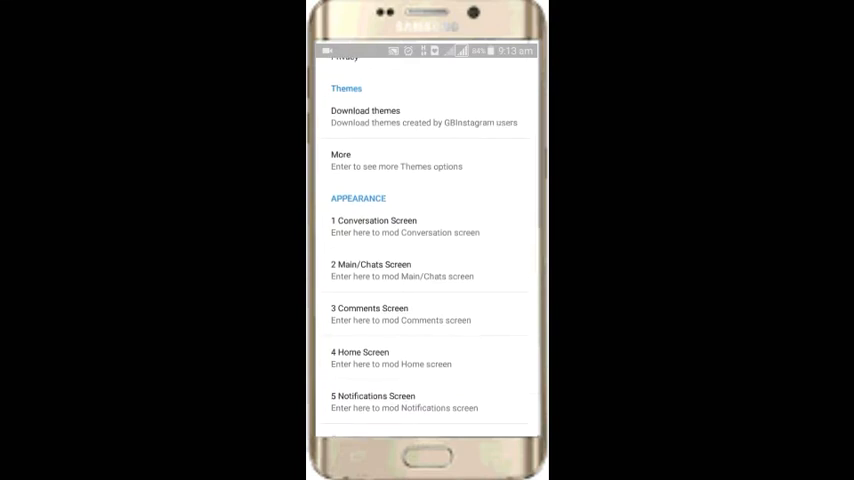
pyautogui.scroll(-3)
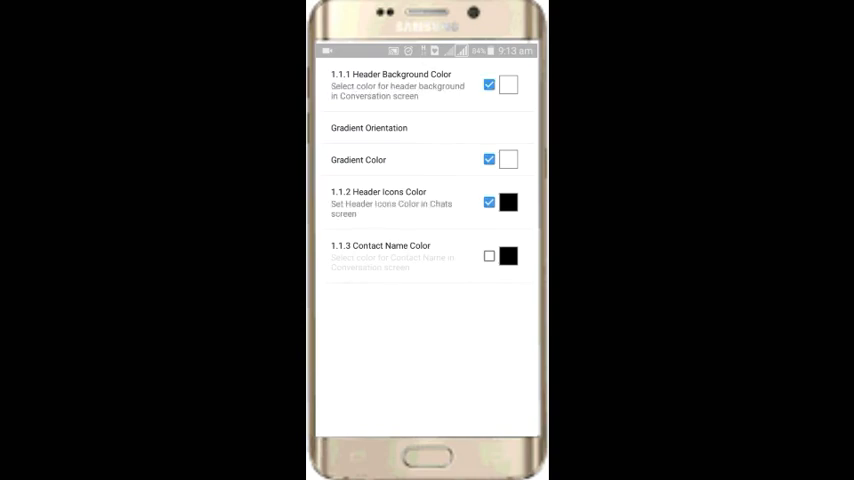
# Set the Conversation Screen header background colour, close the picker, and return to the feed
pyautogui.click(508, 84)
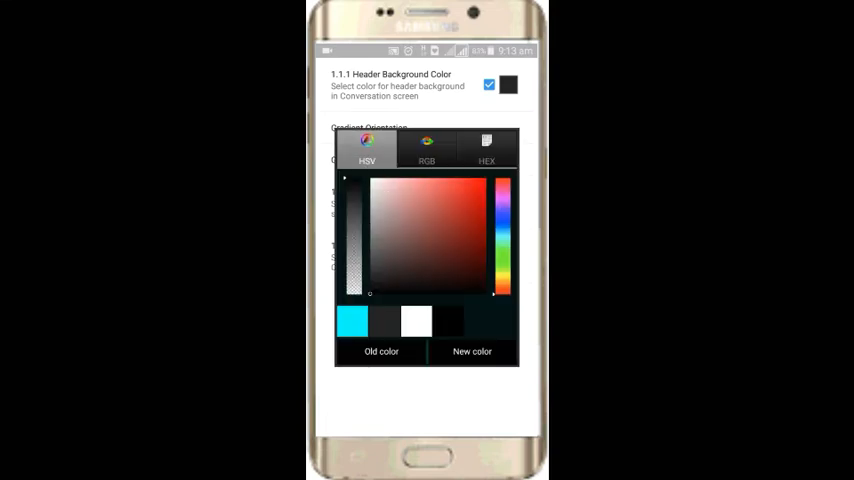
pyautogui.click(472, 351)
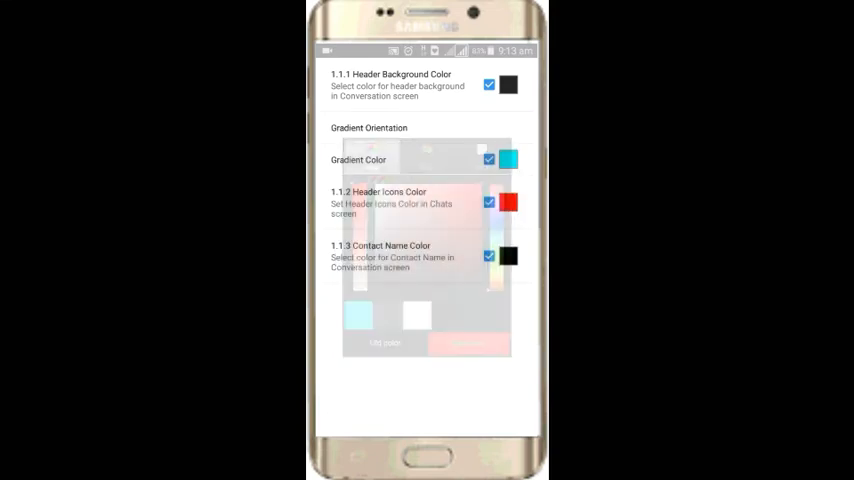
pyautogui.click(508, 85)
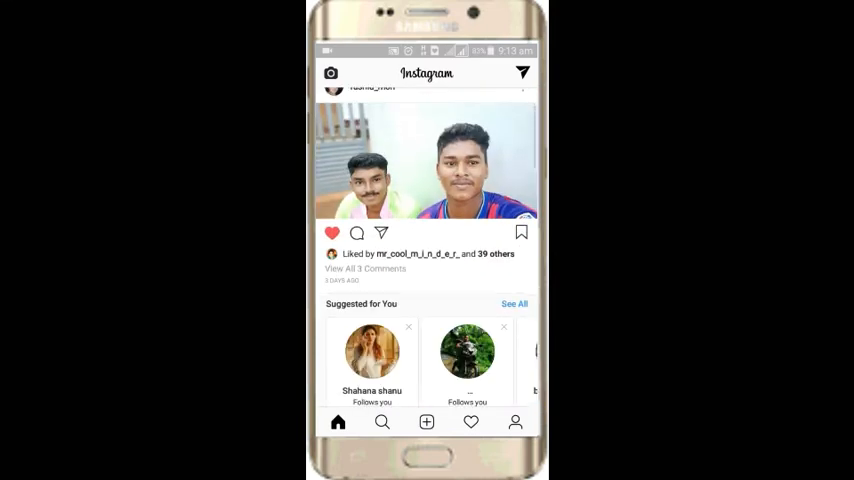
# Visit search, return home, reopen mod settings and scroll to Home screen colours
pyautogui.click(382, 421)
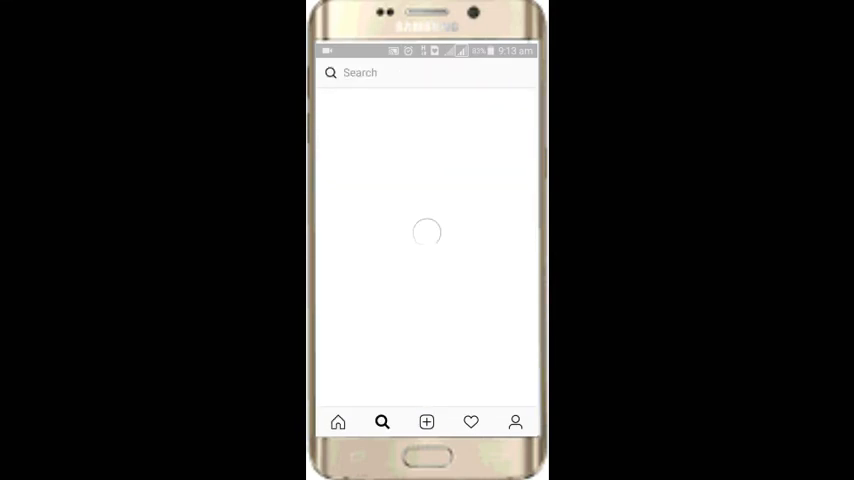
pyautogui.click(515, 421)
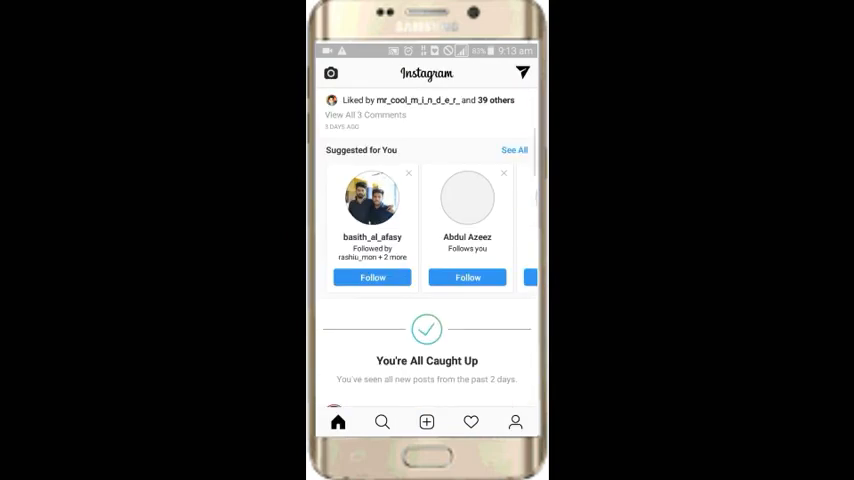
pyautogui.click(522, 72)
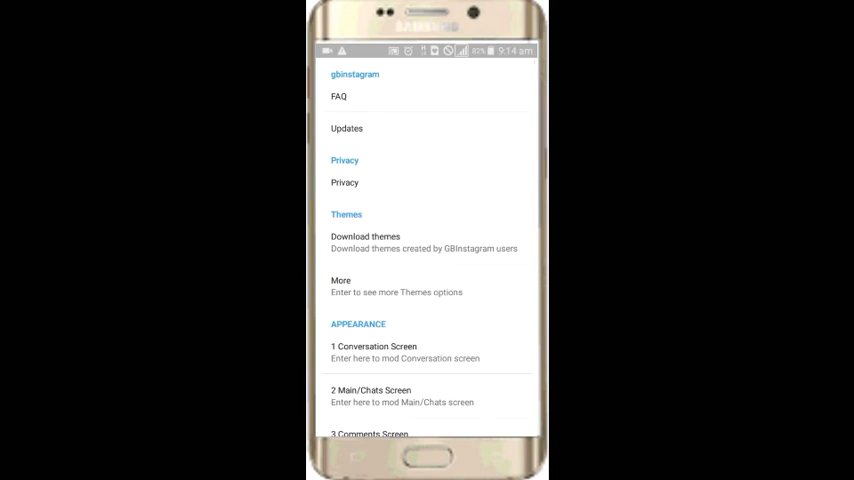
pyautogui.scroll(-3)
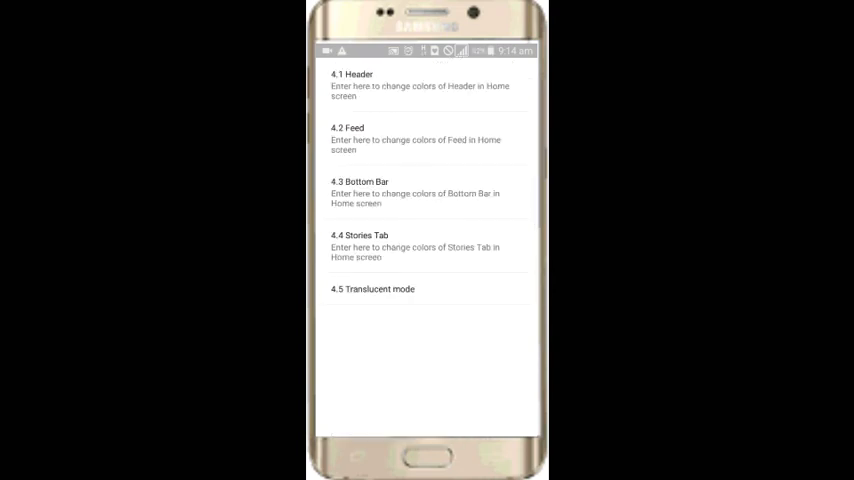
# Enable 4.1.1 Header Background under Home Screen > Header and open its colour picker
pyautogui.click(427, 85)
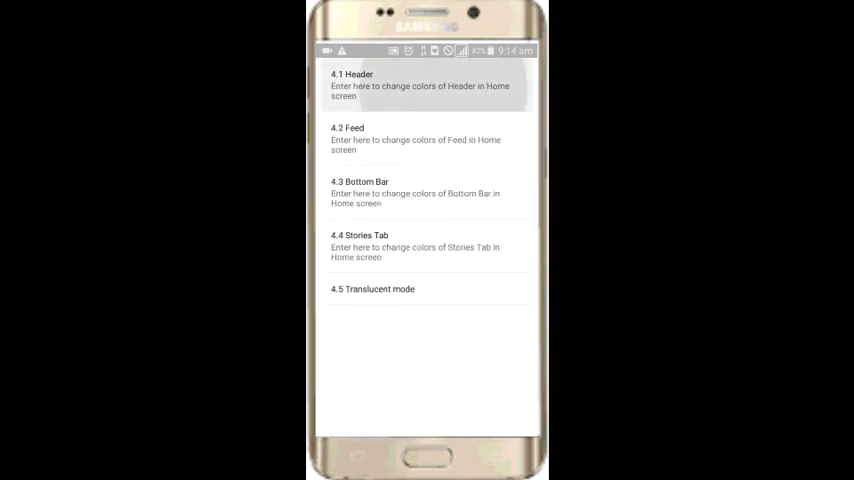
pyautogui.click(420, 85)
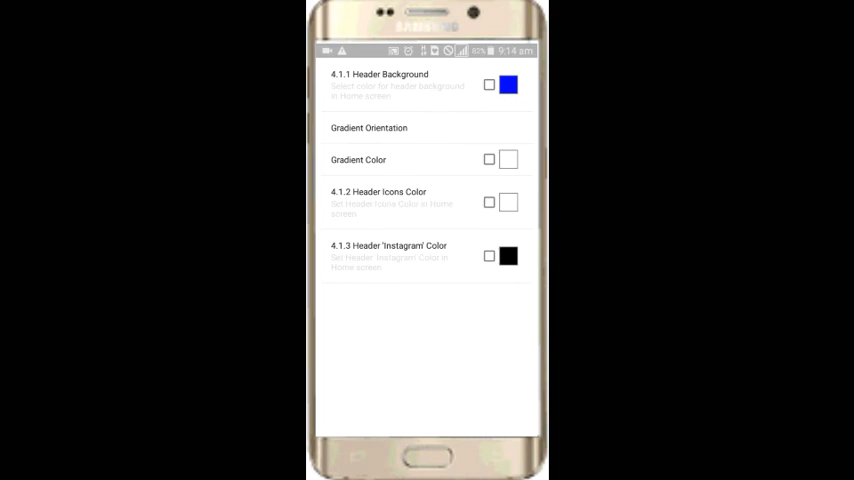
pyautogui.click(489, 85)
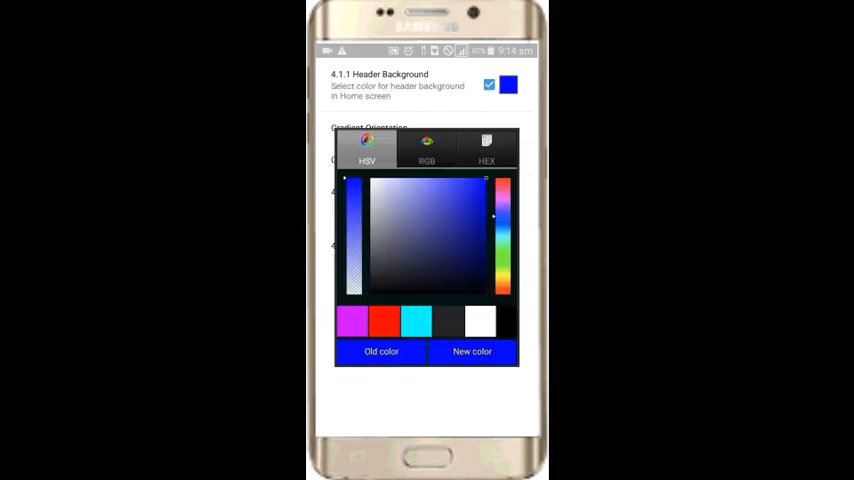
# Pick yellow, apply it as the header background, and scroll the feed to confirm
pyautogui.click(464, 251)
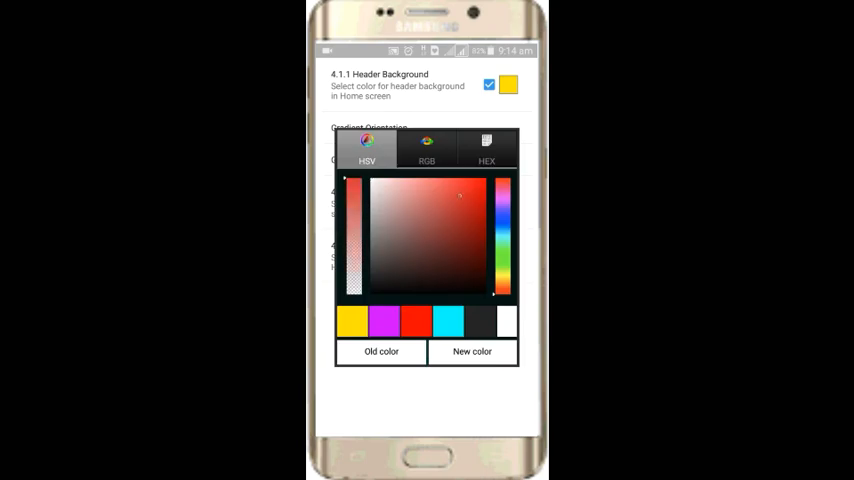
pyautogui.click(426, 147)
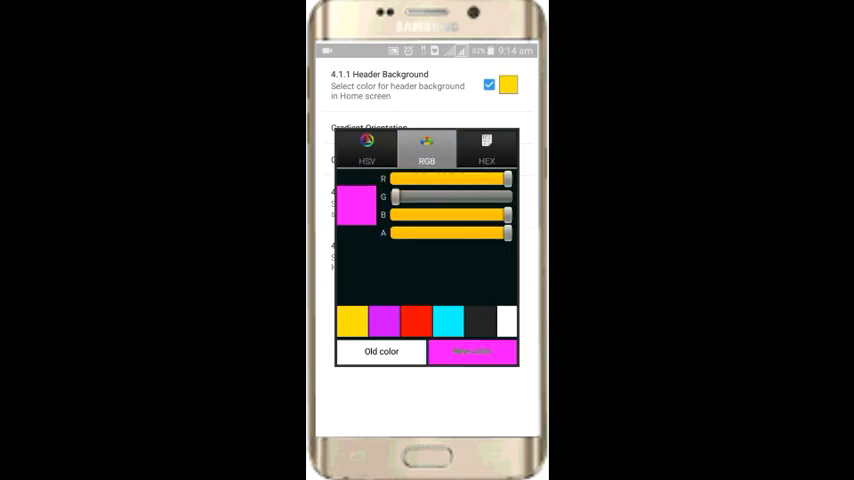
pyautogui.click(367, 148)
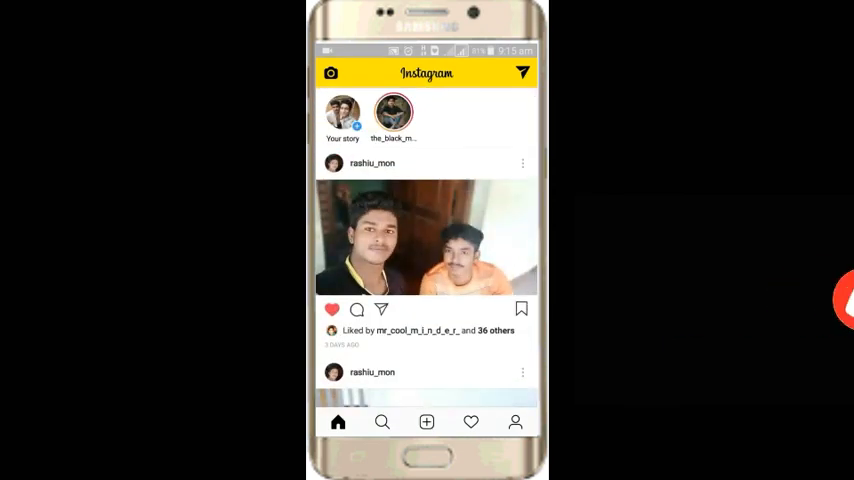
pyautogui.scroll(-3)
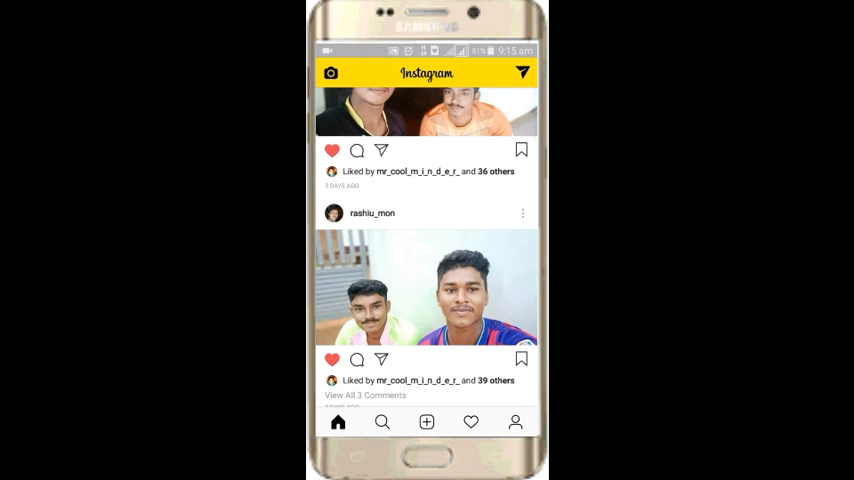
pyautogui.scroll(-3)
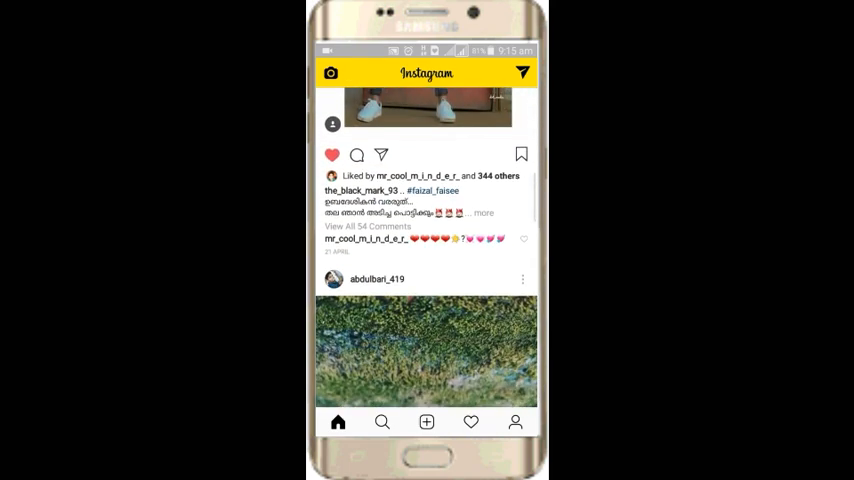